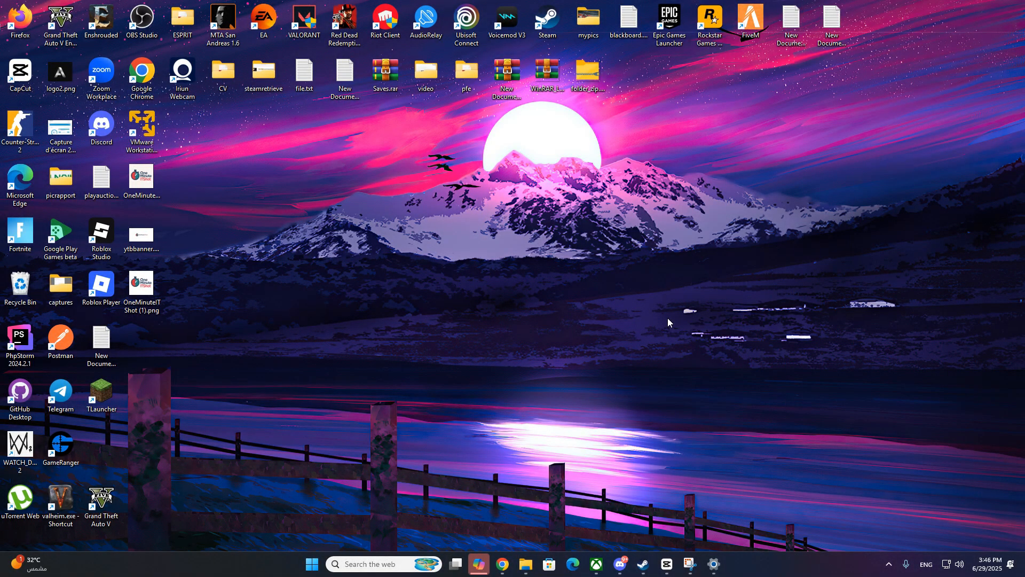
mouse_move(395, 325)
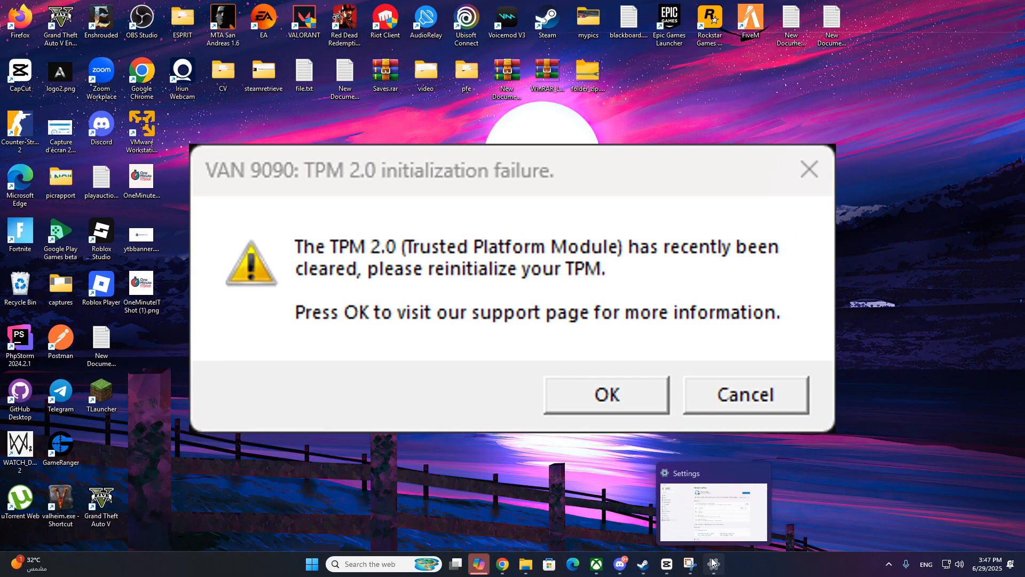
mouse_move(539, 437)
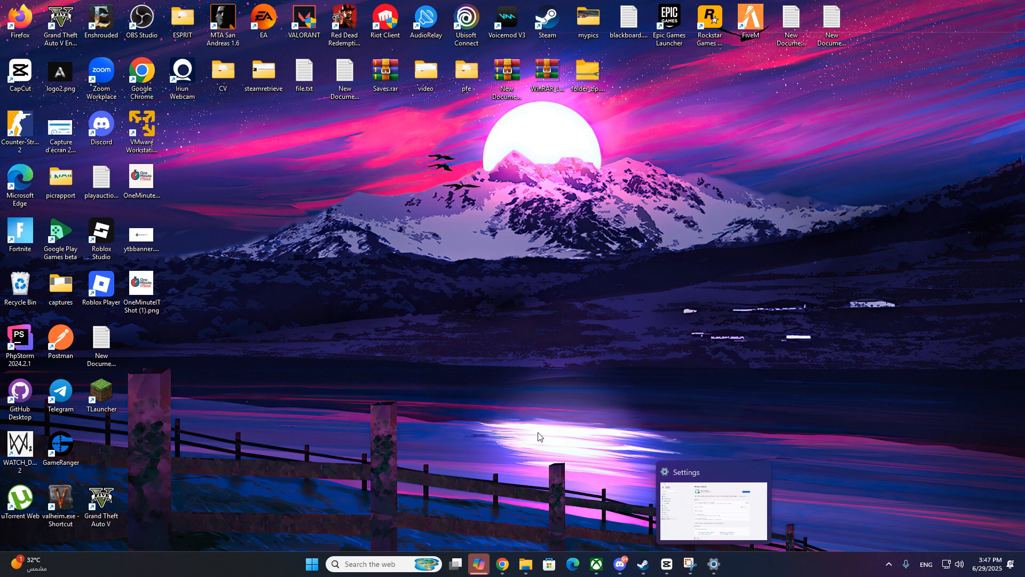
Confirm Windows Update is up to date, then review Security processor details under Device security.
left_click(382, 564)
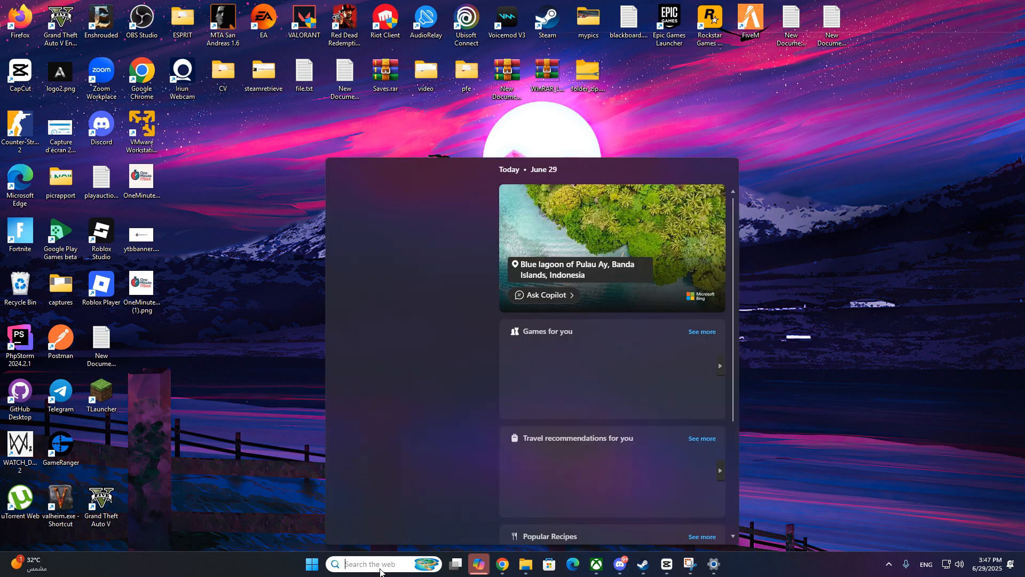
type("winodws")
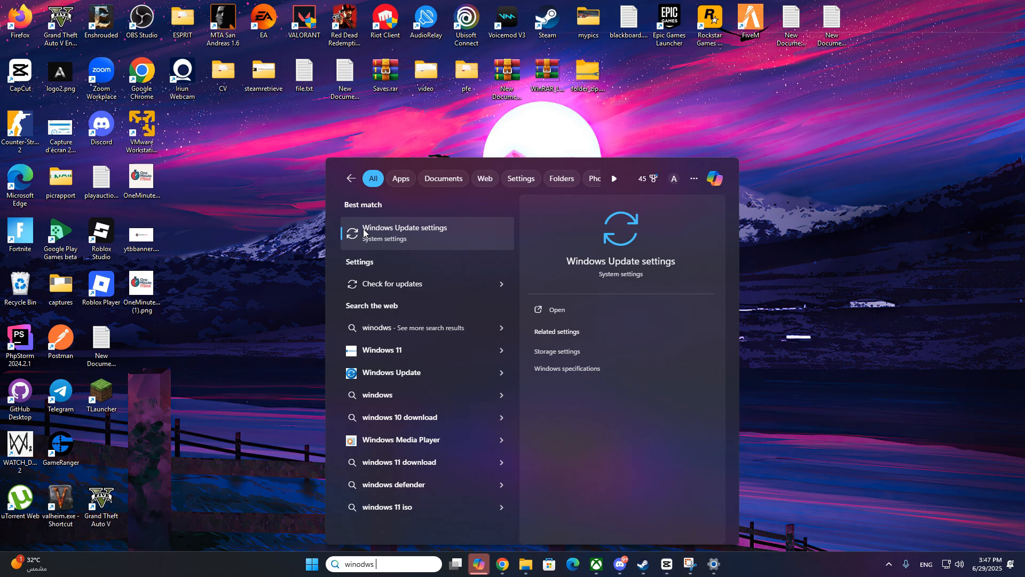
left_click(405, 231)
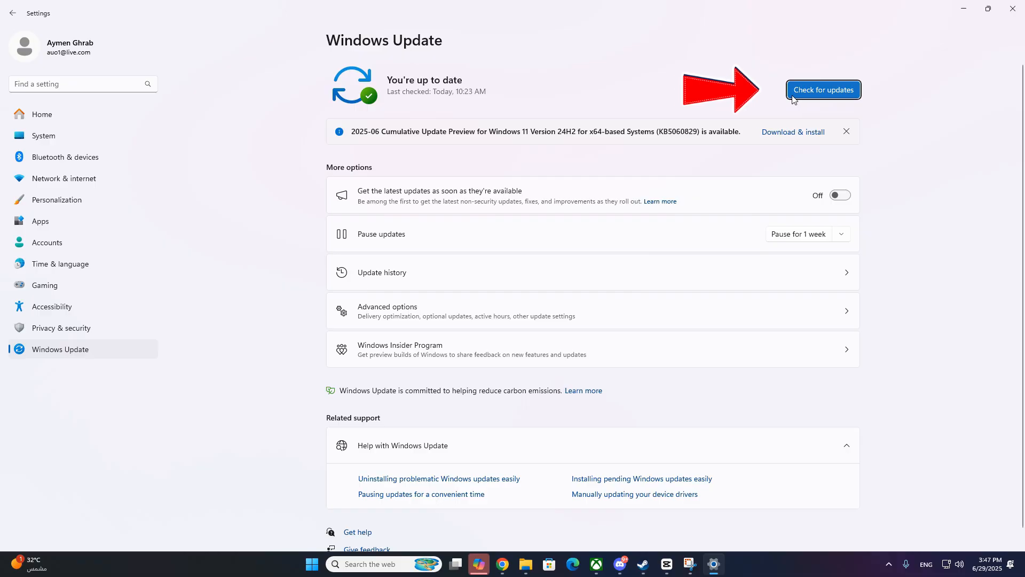
mouse_move(754, 111)
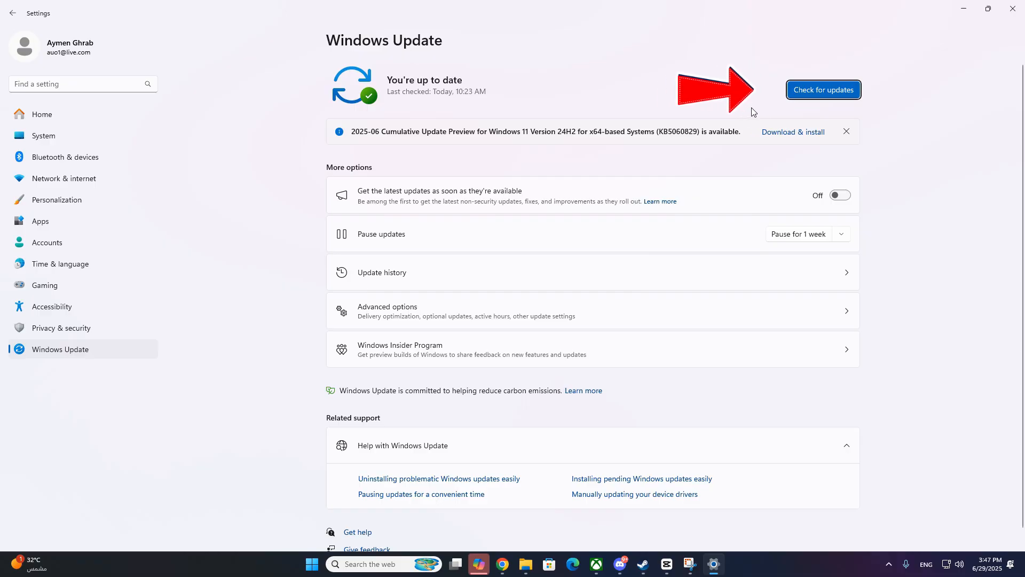
left_click(379, 563)
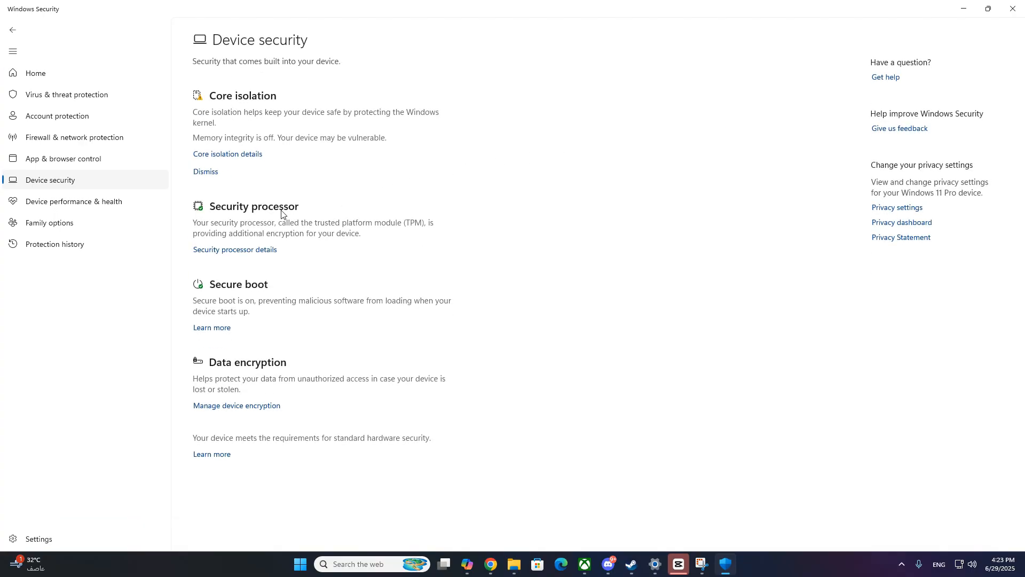
left_click(228, 154)
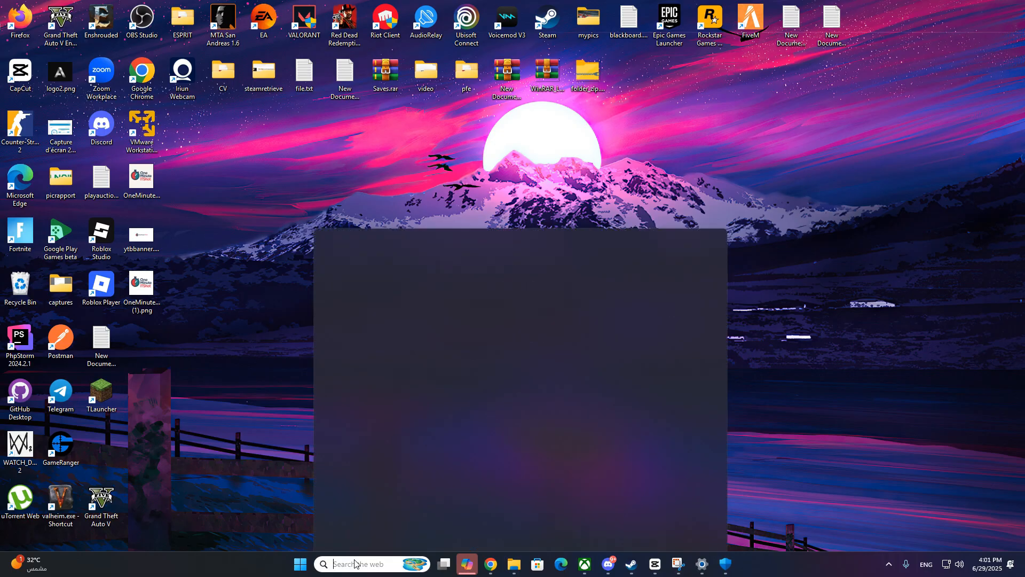
Launch Command Prompt as administrator from Start search 'cmd'.
type("cmd")
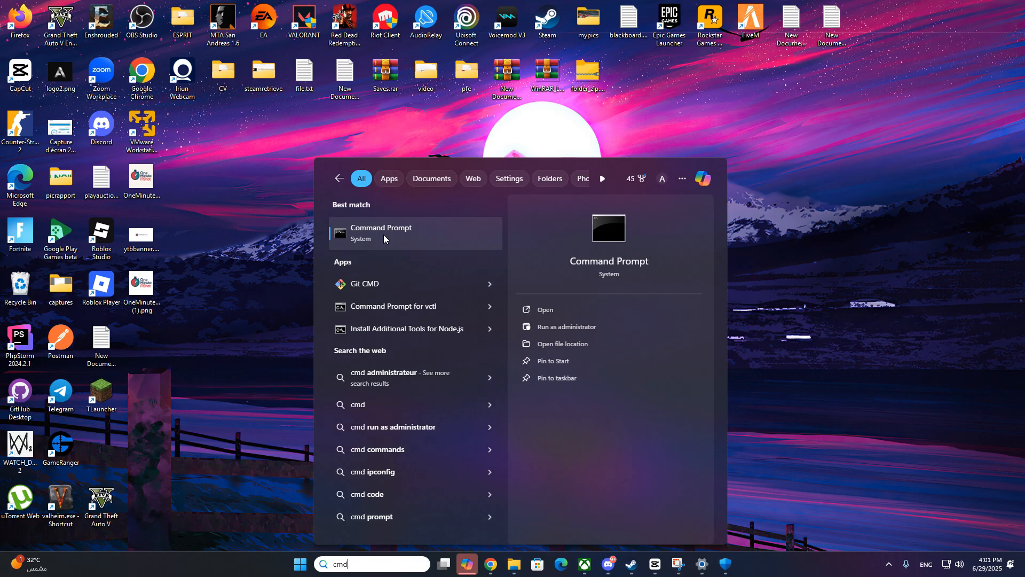
right_click(384, 236)
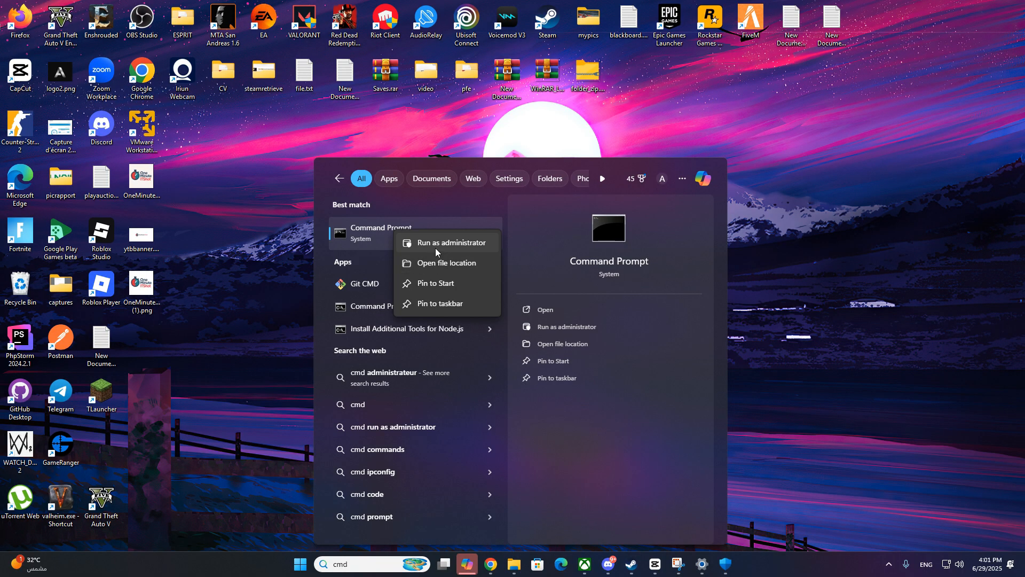
left_click(451, 242)
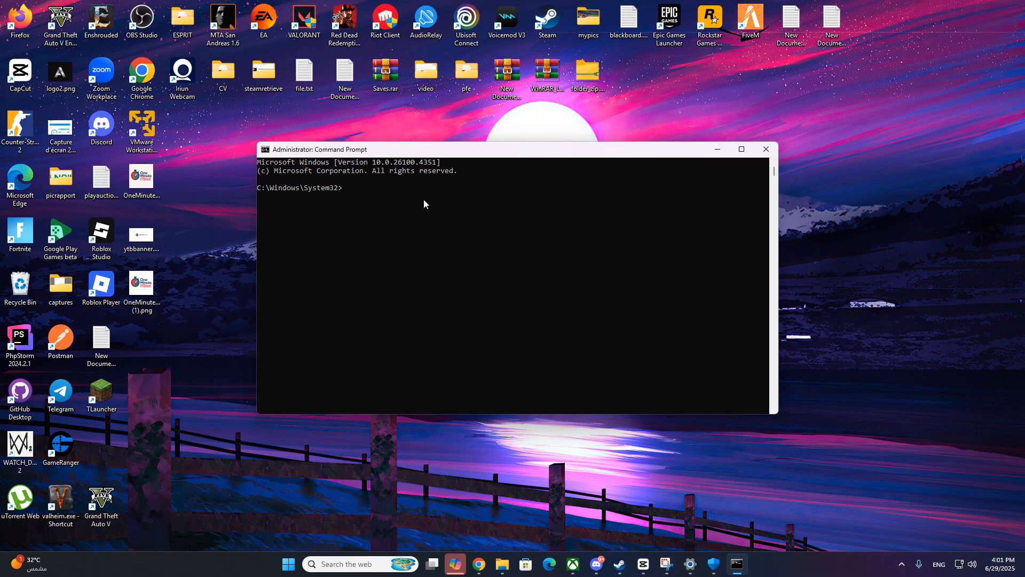
Run 'bcdedit /set hypervisorlaunchtype off' and clear the TPM via tpm.msc.
type("Initialize-Tpm -AllowClear -AllowPhysicalPresence")
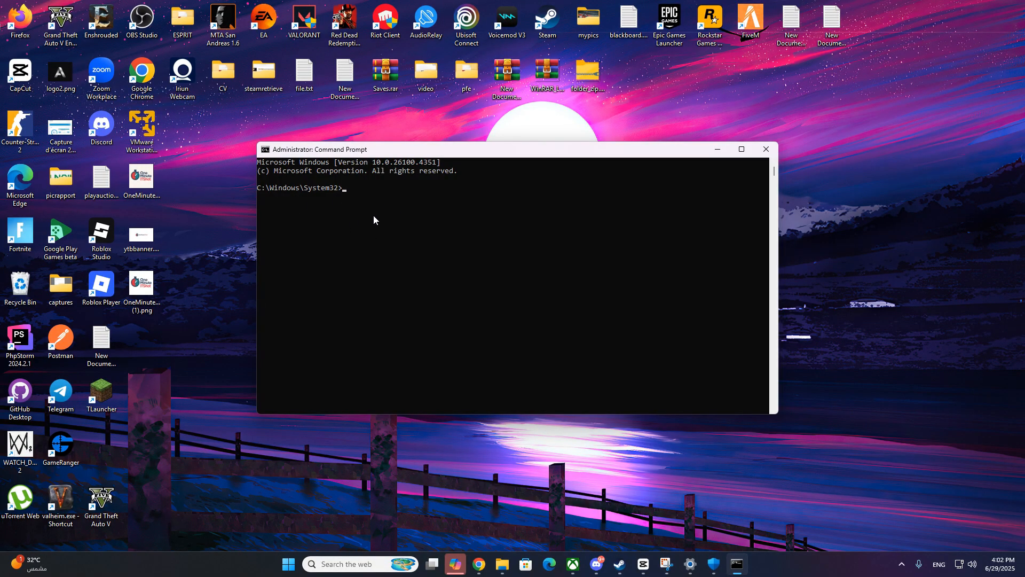
type("bcdedit /set hypervisorlaunchtype off")
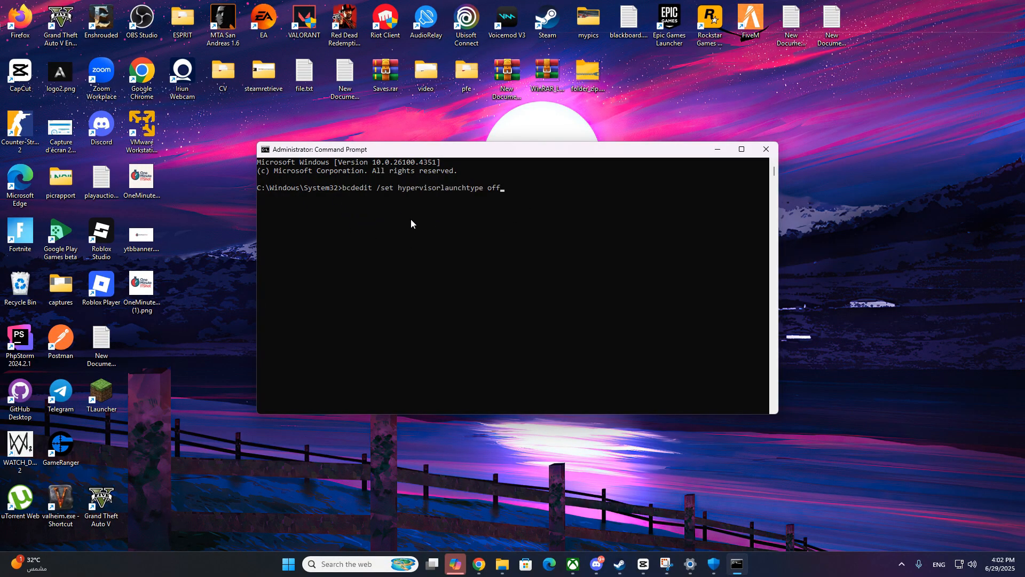
mouse_move(408, 229)
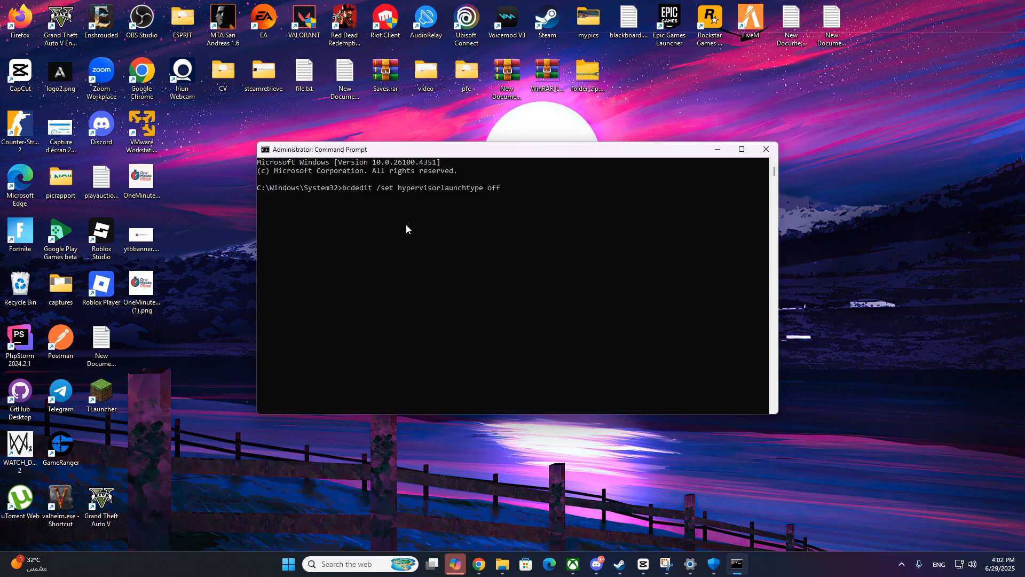
key("Win+r")
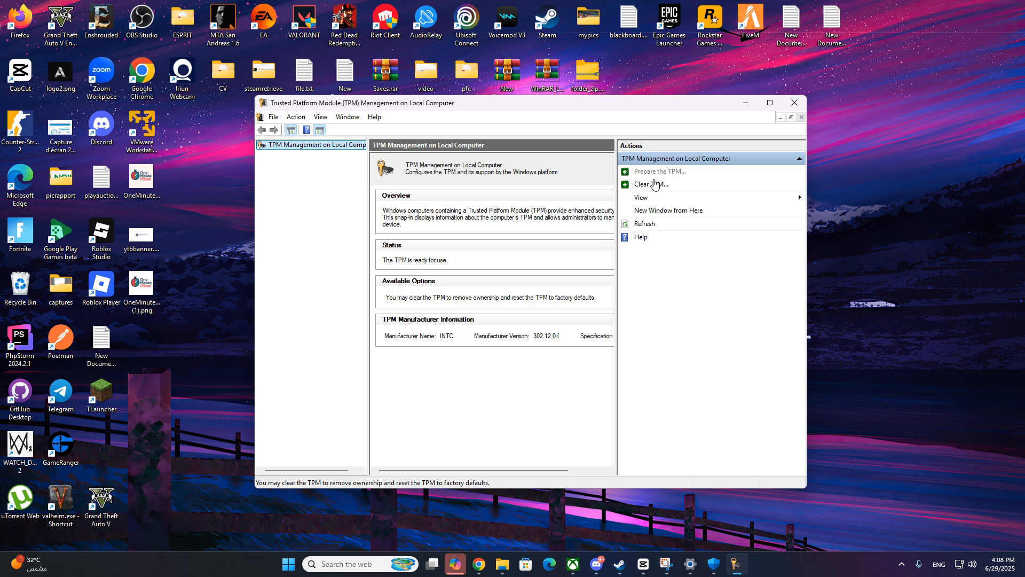
mouse_move(641, 200)
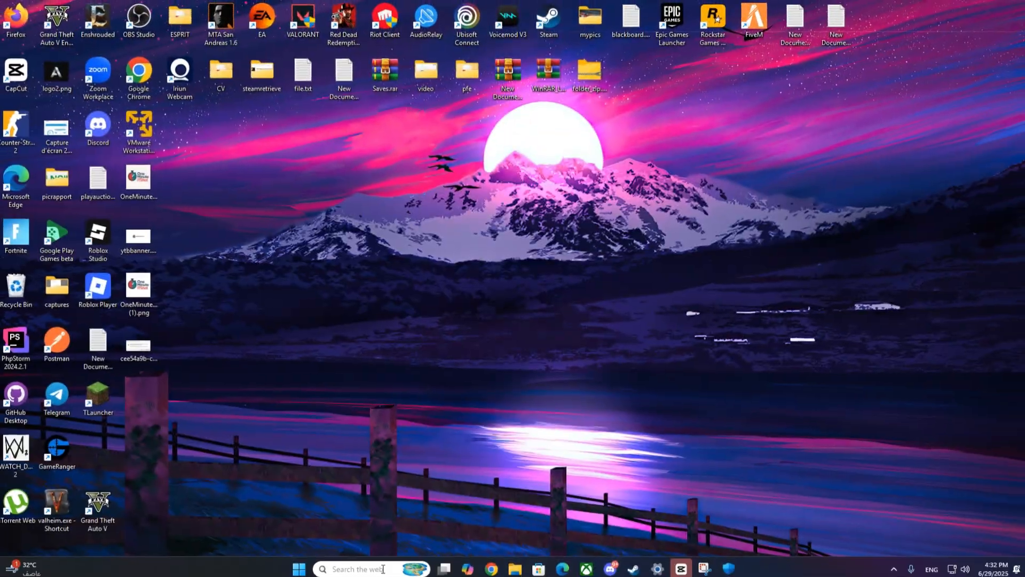
Launch Windows PowerShell as administrator from Start search 'powershell'.
type("powers")
type("Get-TPM")
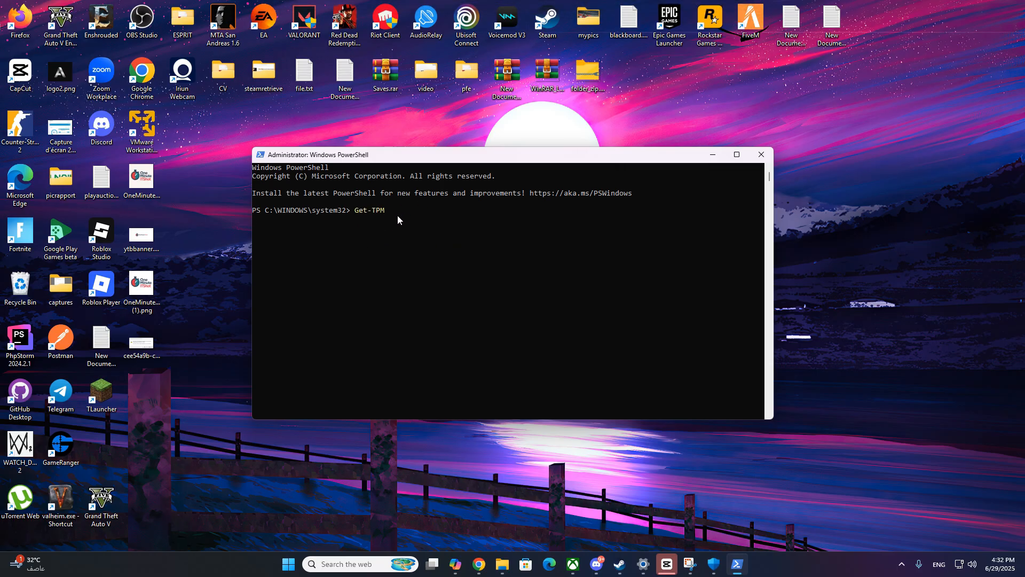
mouse_move(427, 255)
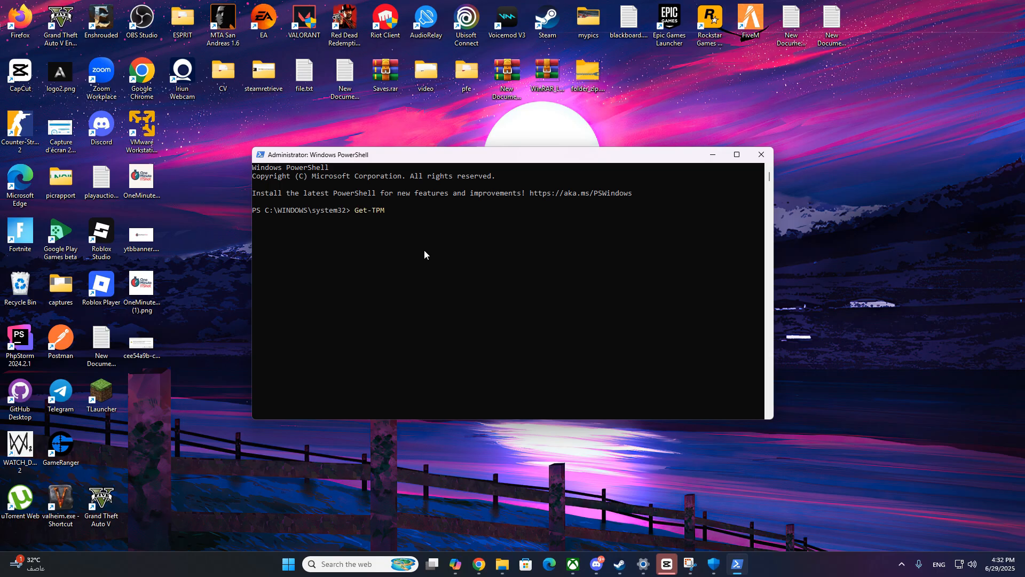
Run Get-TPM and confirm TpmReady reads True.
key("enter")
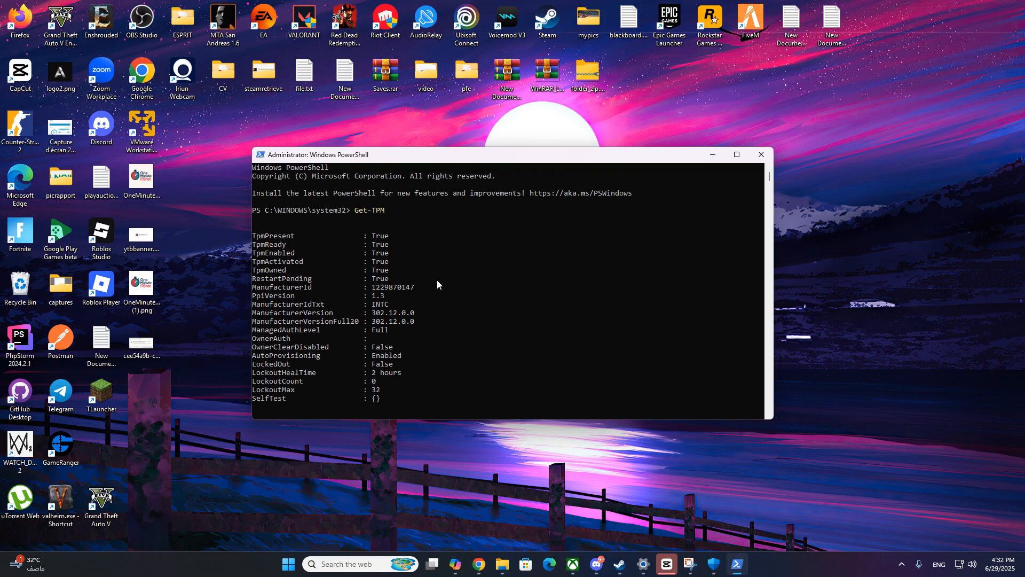
mouse_move(398, 284)
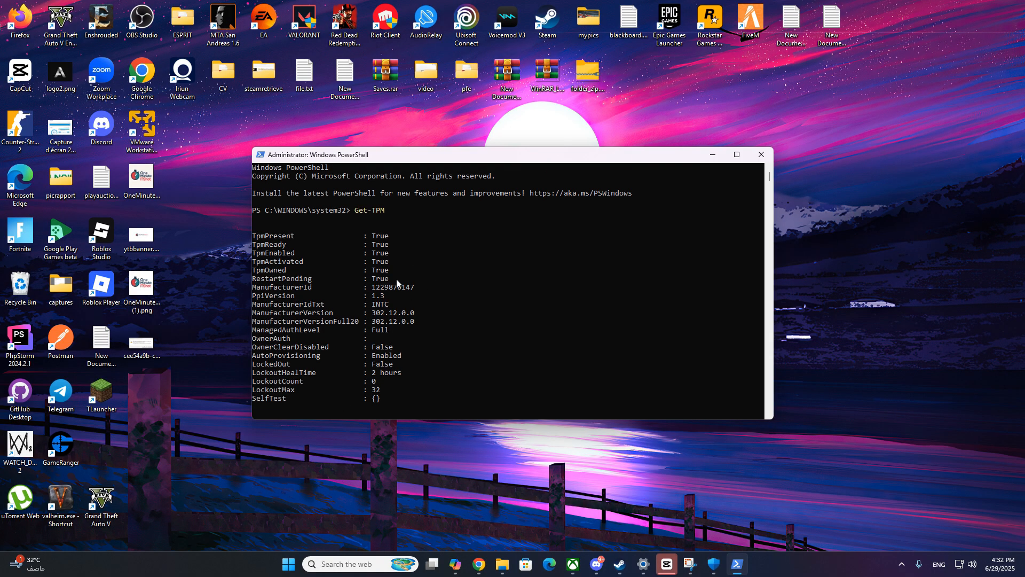
mouse_move(449, 287)
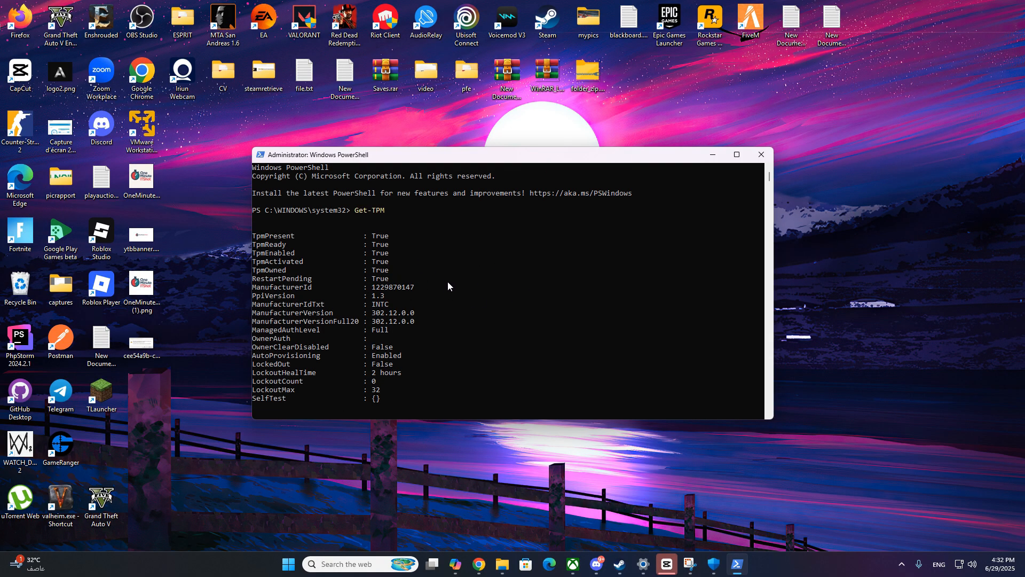
mouse_move(432, 293)
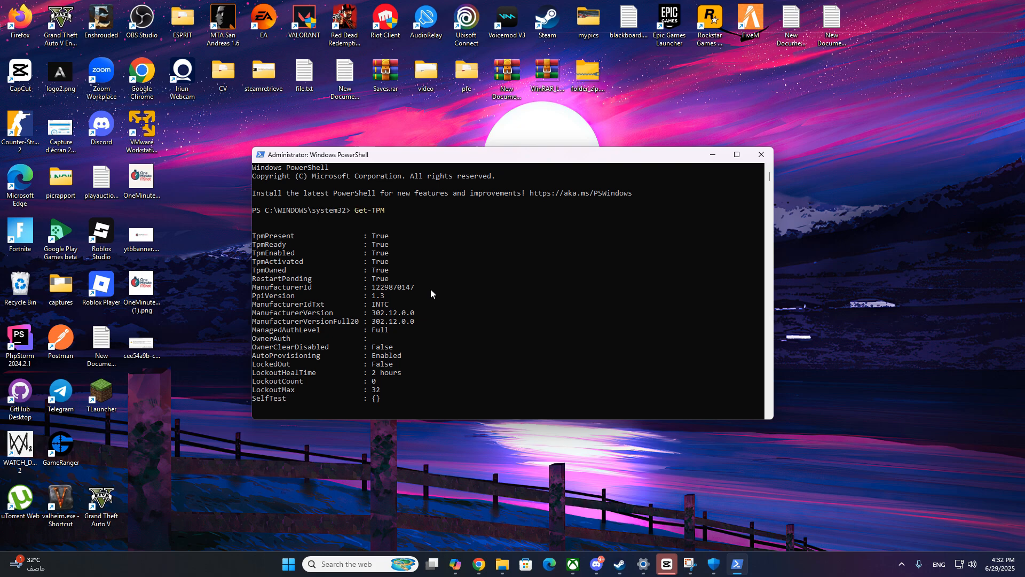
mouse_move(399, 247)
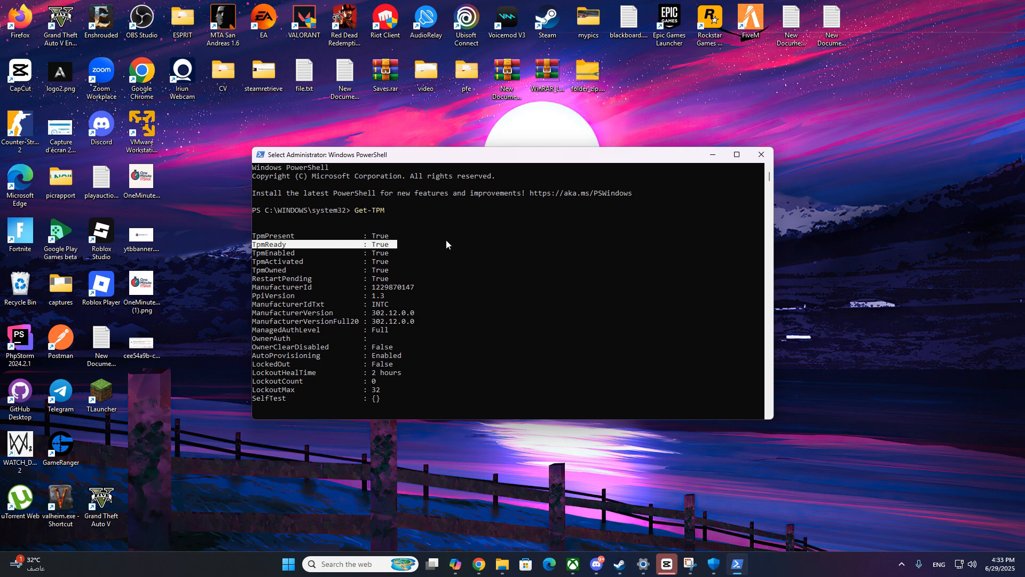
mouse_move(453, 286)
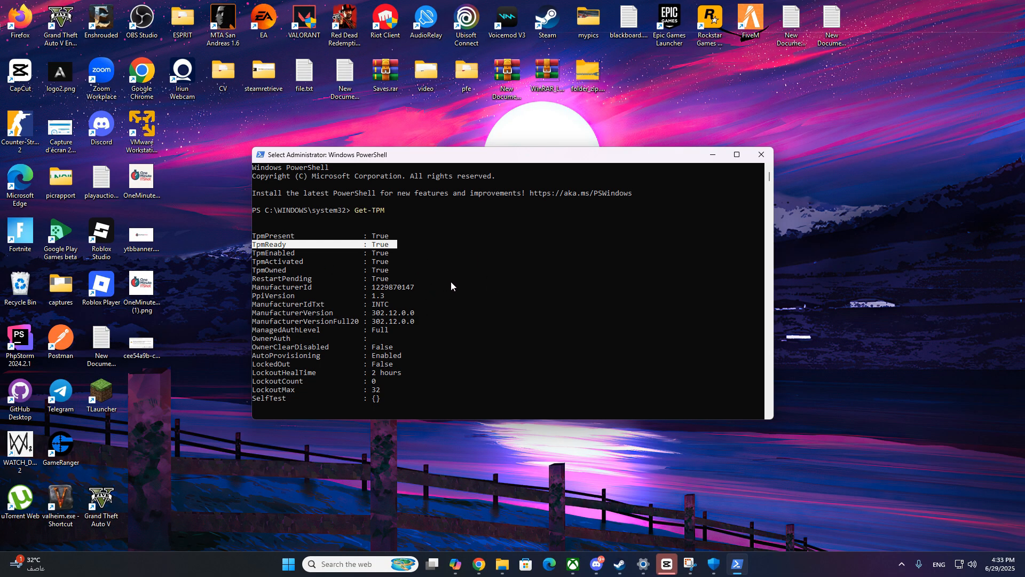